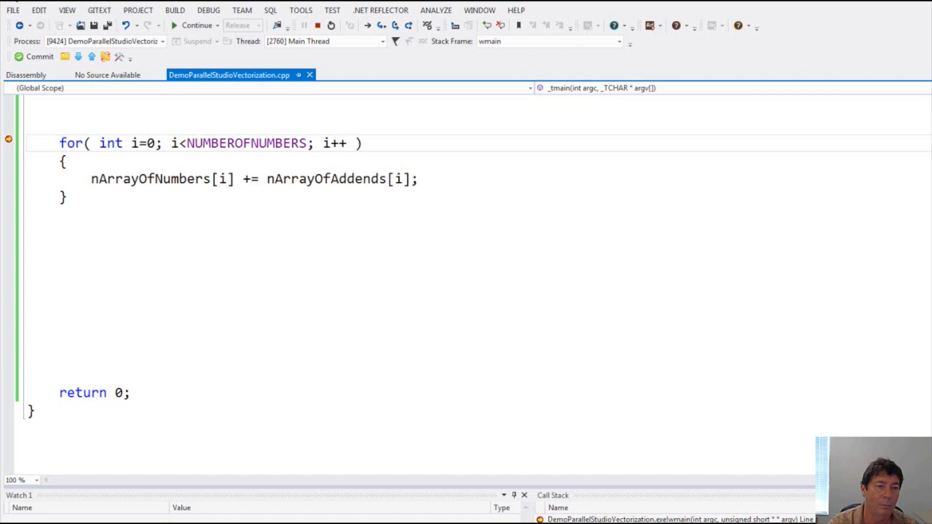
Show the loop's generated assembly in the Disassembly view, revealing movdqa and paddd
{"action": "left_click", "coordinate": [25, 74]}
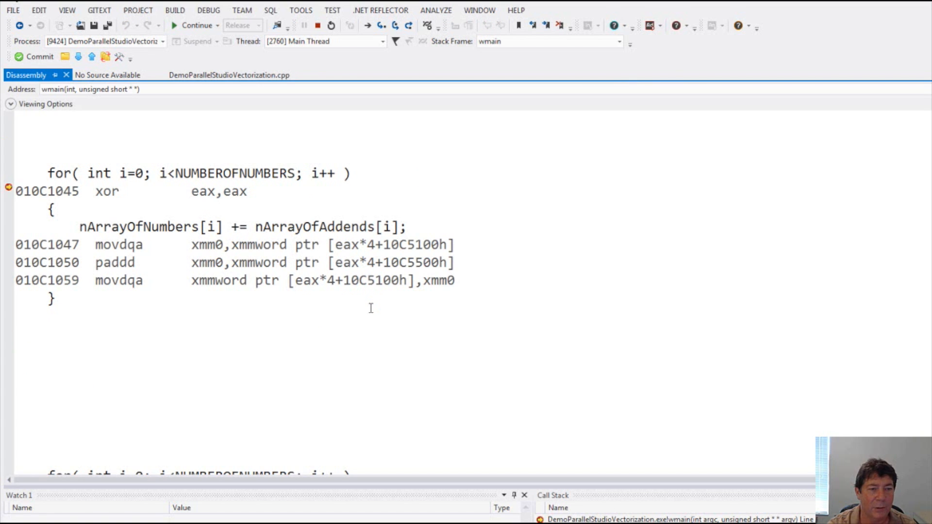
{"action": "mouse_move", "coordinate": [77, 167]}
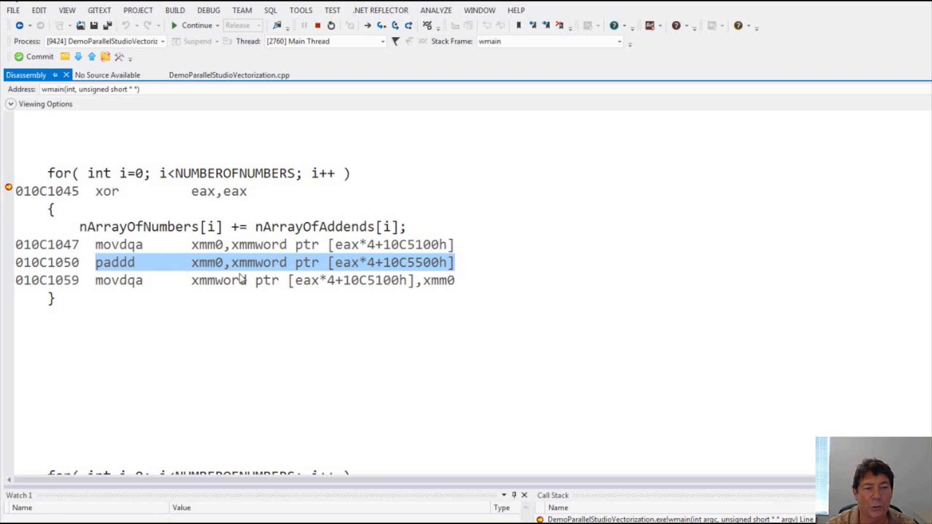
{"action": "mouse_move", "coordinate": [373, 265]}
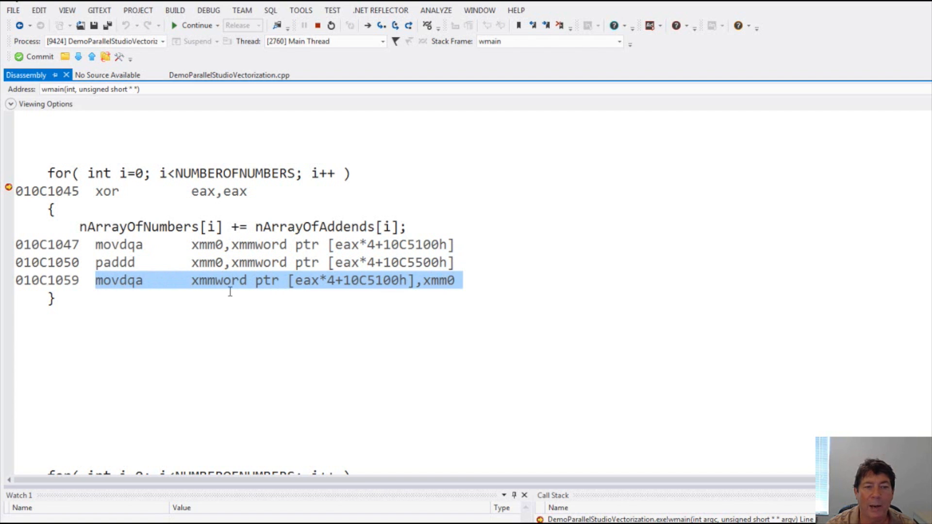
{"action": "mouse_move", "coordinate": [301, 296]}
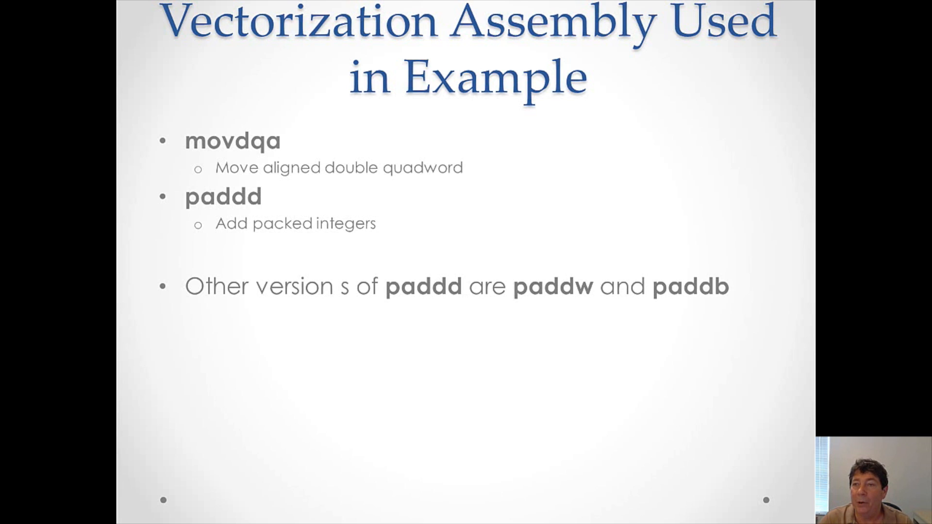
Advance the slideshow to the 'Vectorization Assembly Used in Example' slide
{"action": "key", "text": "right"}
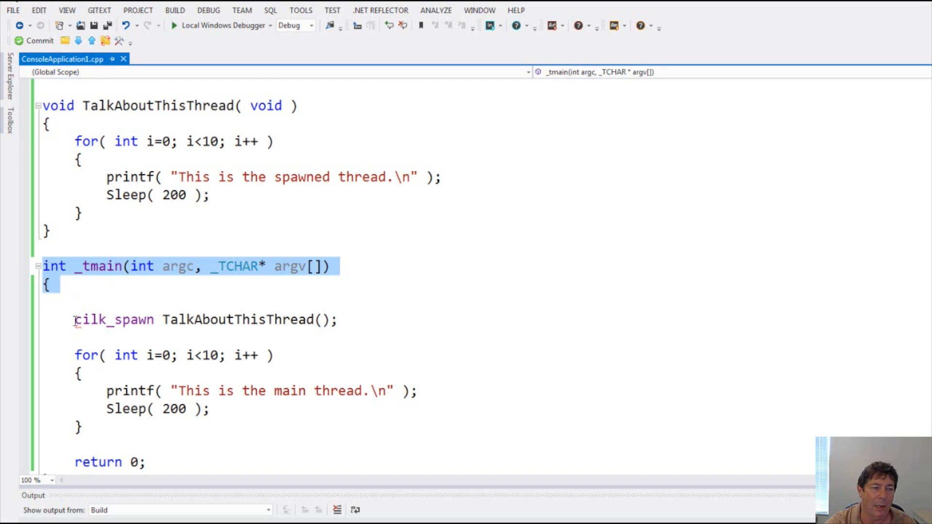
Highlight the cilk_spawn keyword and the spawned TalkAboutThisThread call in ConsoleApplication1.cpp
{"action": "double_click", "coordinate": [113, 320]}
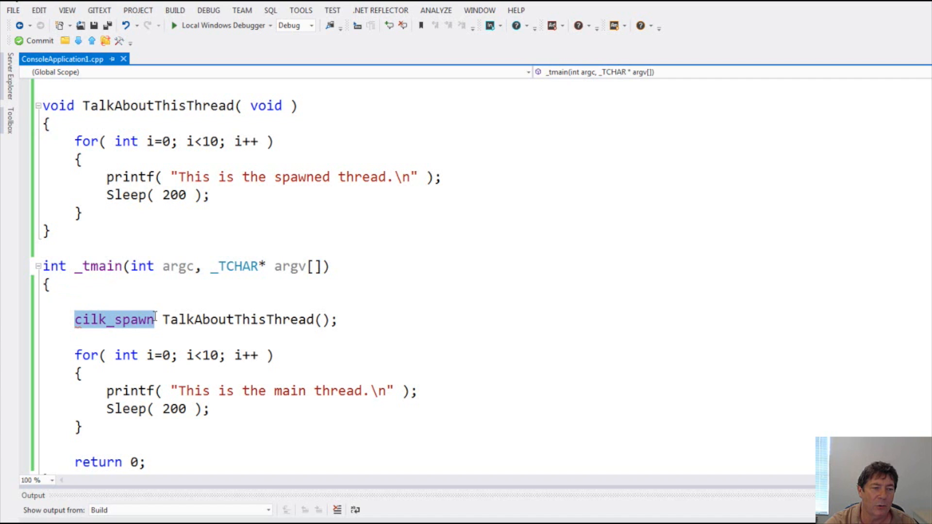
{"action": "left_click", "coordinate": [195, 319]}
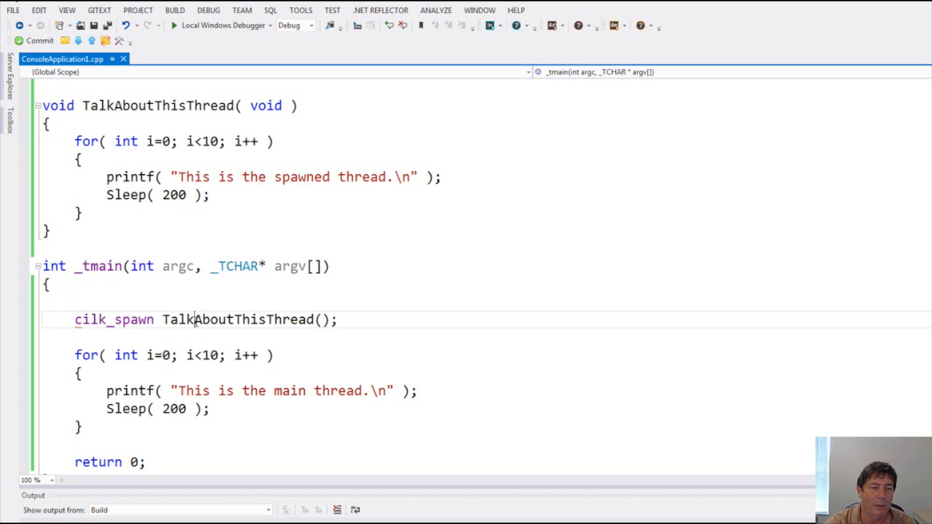
{"action": "double_click", "coordinate": [237, 319]}
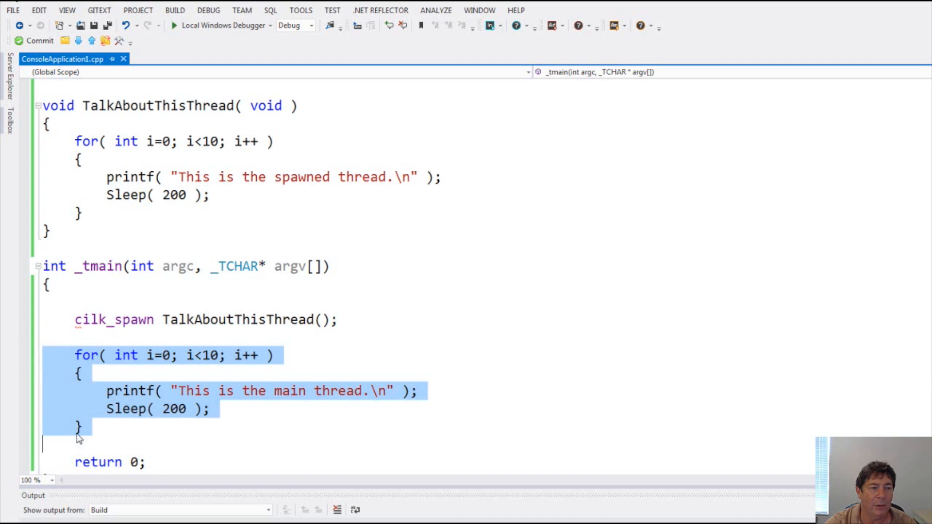
{"action": "mouse_move", "coordinate": [127, 427]}
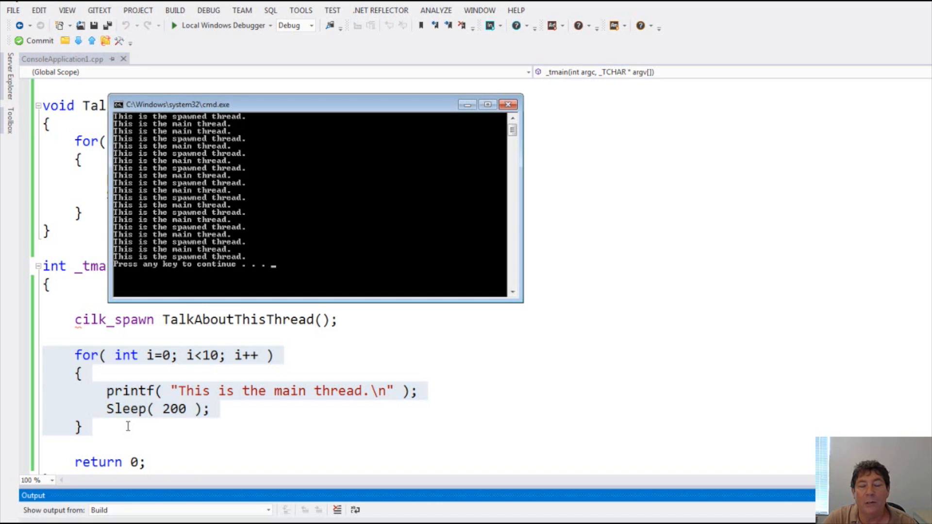
Run the cilk_spawn example, showing interleaved main and spawned thread lines
{"action": "left_click", "coordinate": [508, 104]}
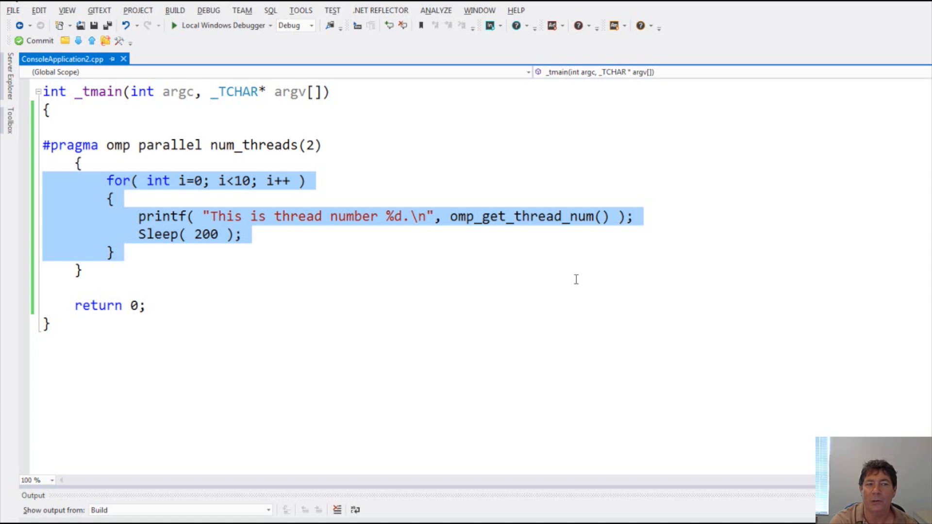
Run the OpenMP num_threads(2) example, printing alternating thread 0 and thread 1 lines
{"action": "left_click", "coordinate": [178, 25]}
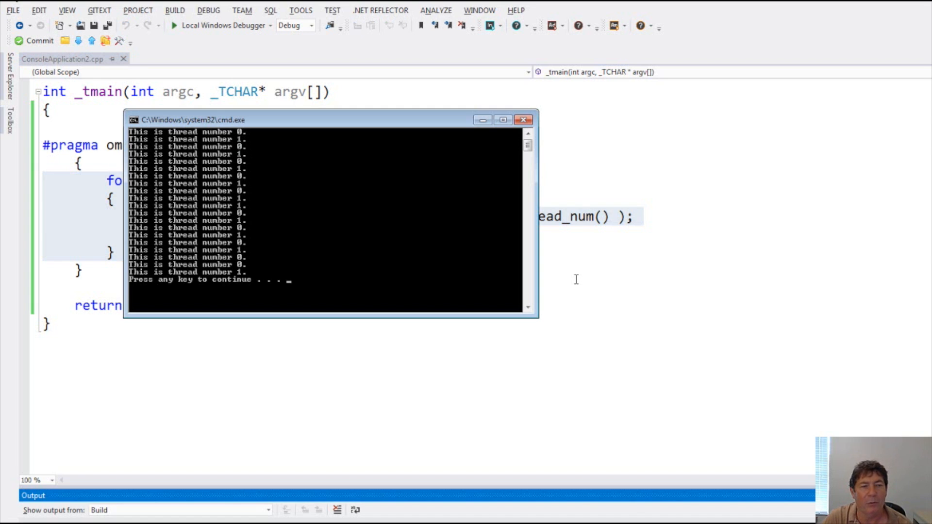
Highlight the TBB example's main printing loop, then save and run it without debugging
{"action": "key", "text": "Enter"}
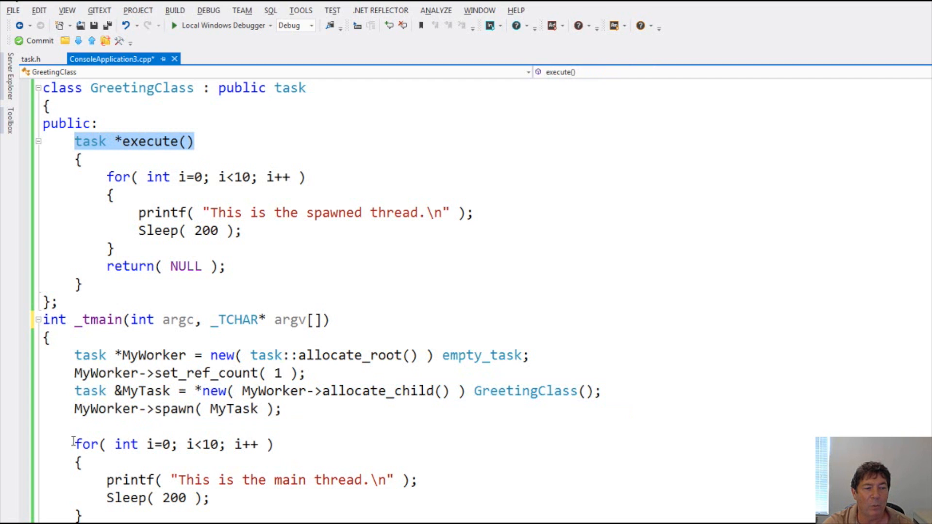
{"action": "left_click_drag", "start_coordinate": [74, 444], "coordinate": [80, 516]}
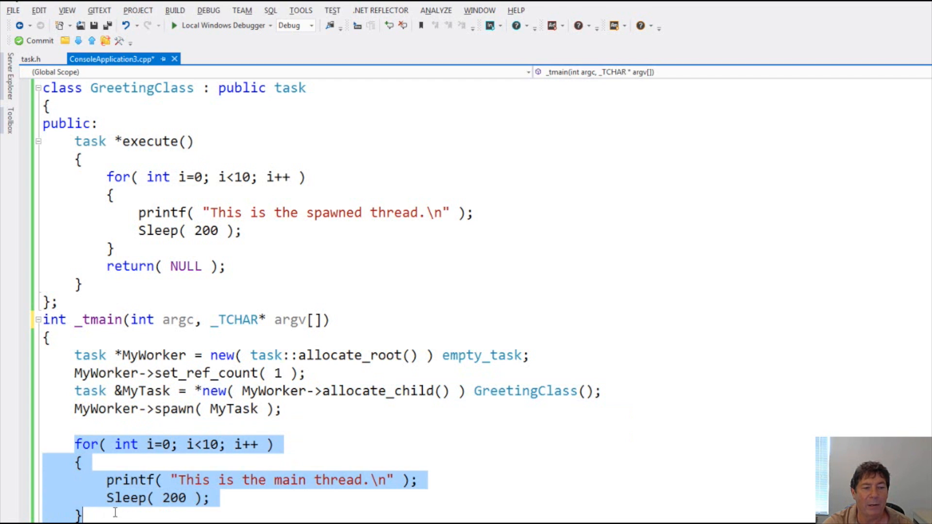
{"action": "mouse_move", "coordinate": [114, 512]}
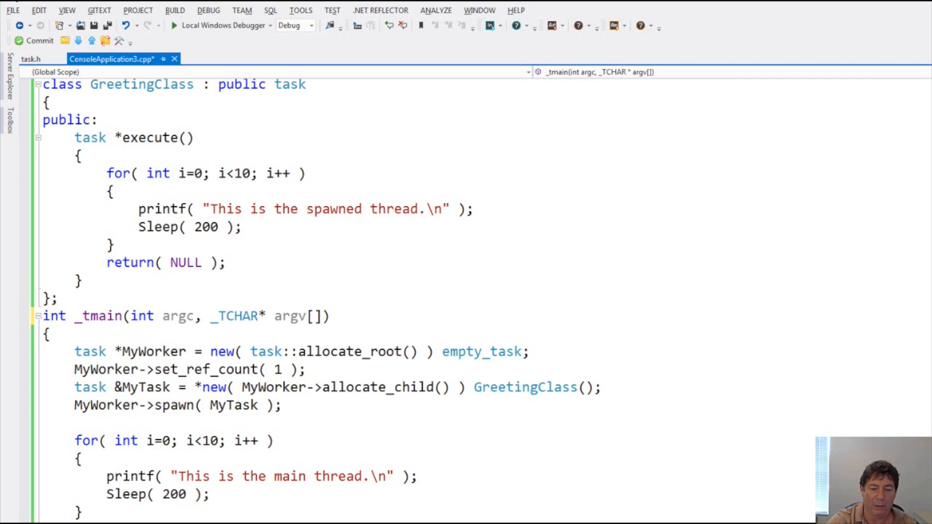
{"action": "left_click", "coordinate": [173, 26]}
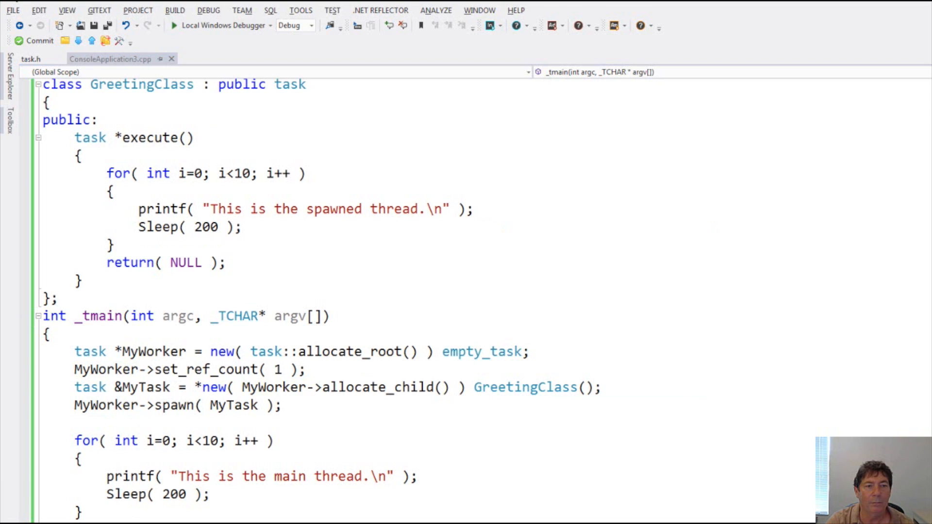
{"action": "left_click", "coordinate": [172, 25]}
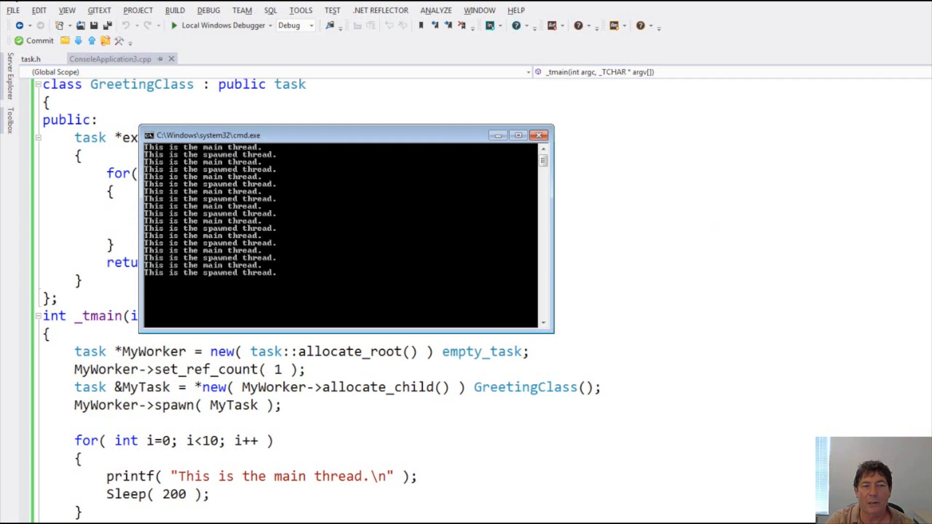
{"action": "left_click", "coordinate": [538, 136]}
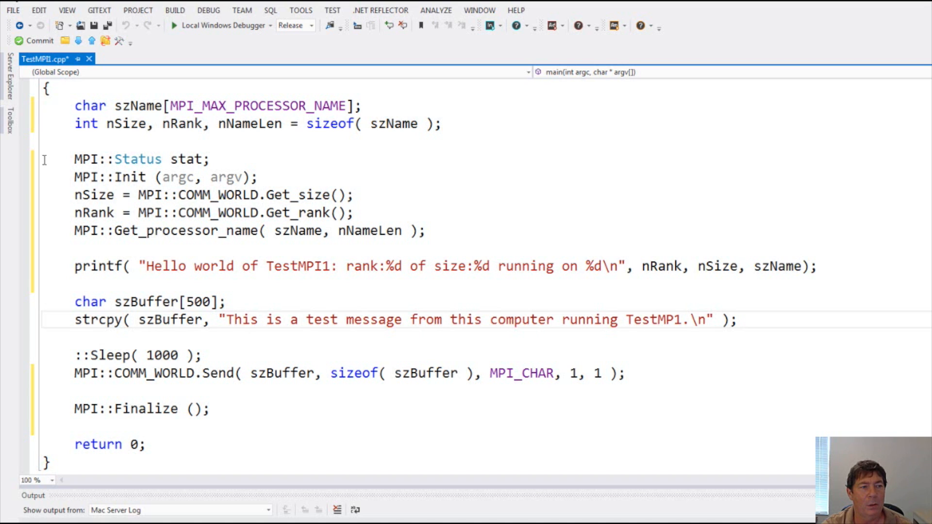
{"action": "left_click_drag", "start_coordinate": [73, 159], "coordinate": [424, 231]}
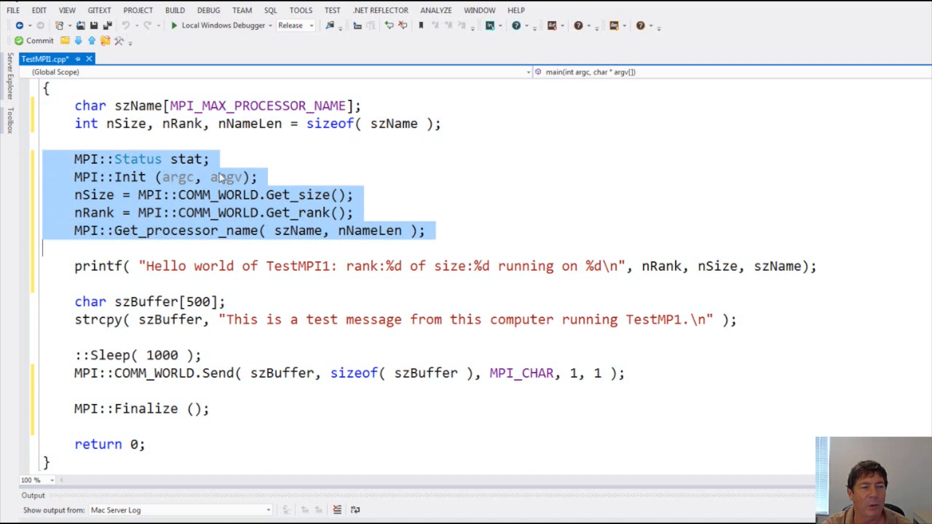
{"action": "mouse_move", "coordinate": [271, 167]}
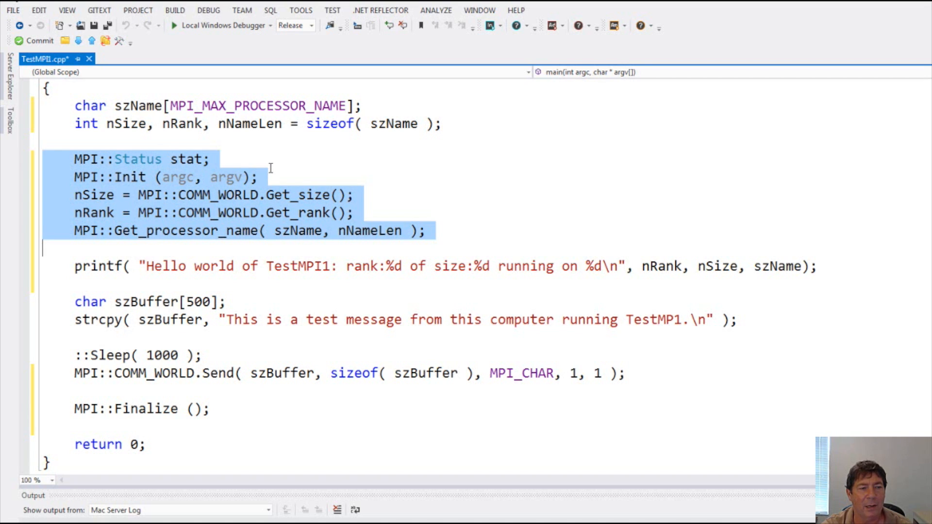
{"action": "left_click", "coordinate": [46, 301]}
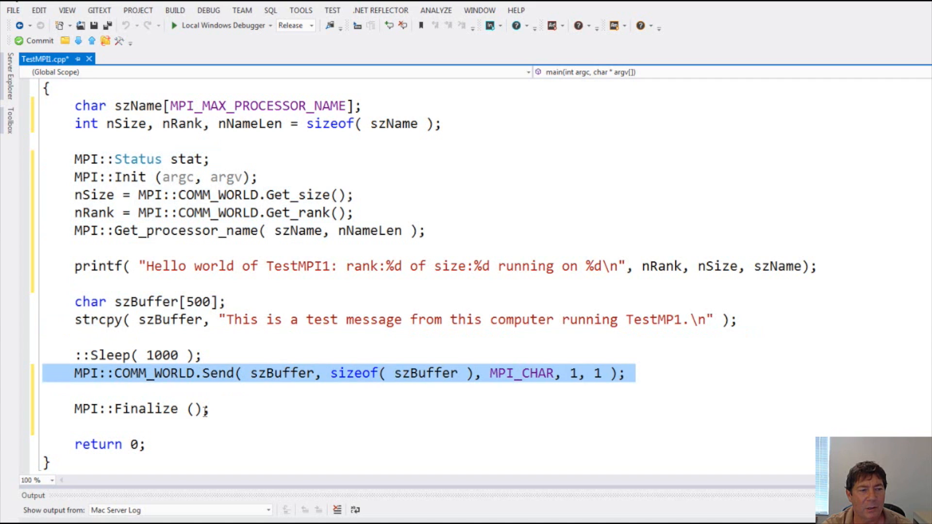
{"action": "mouse_move", "coordinate": [339, 406]}
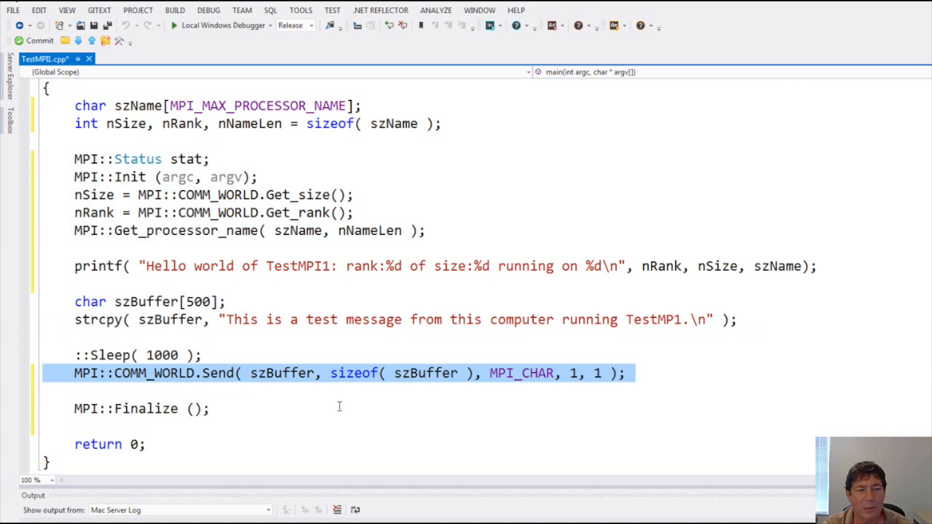
{"action": "mouse_move", "coordinate": [48, 412]}
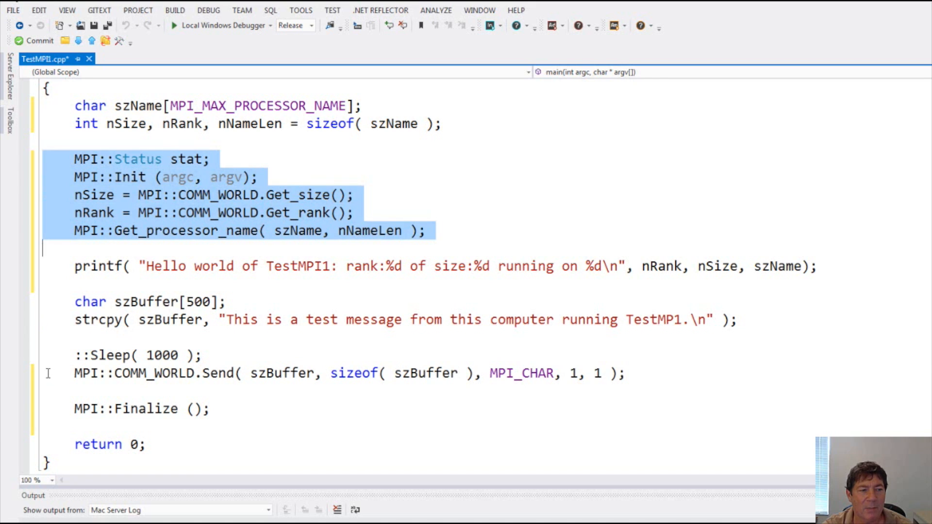
{"action": "left_click", "coordinate": [305, 362]}
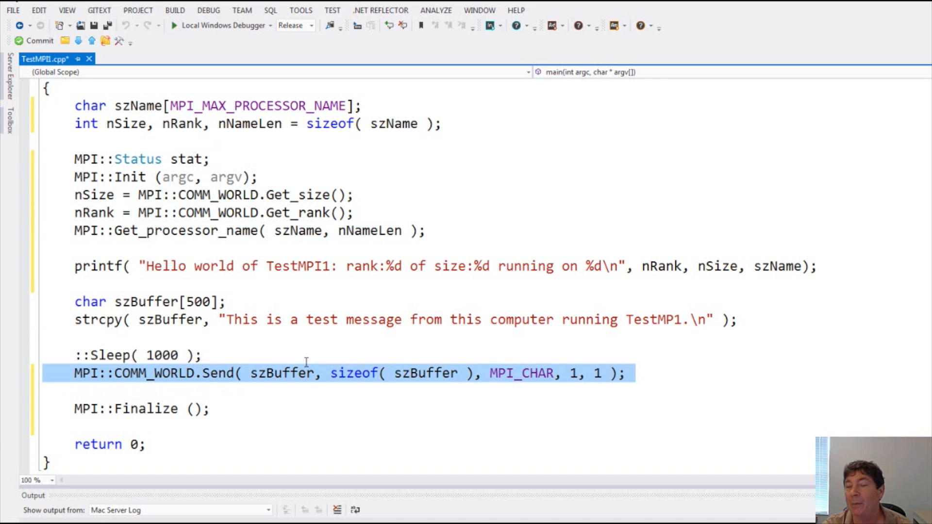